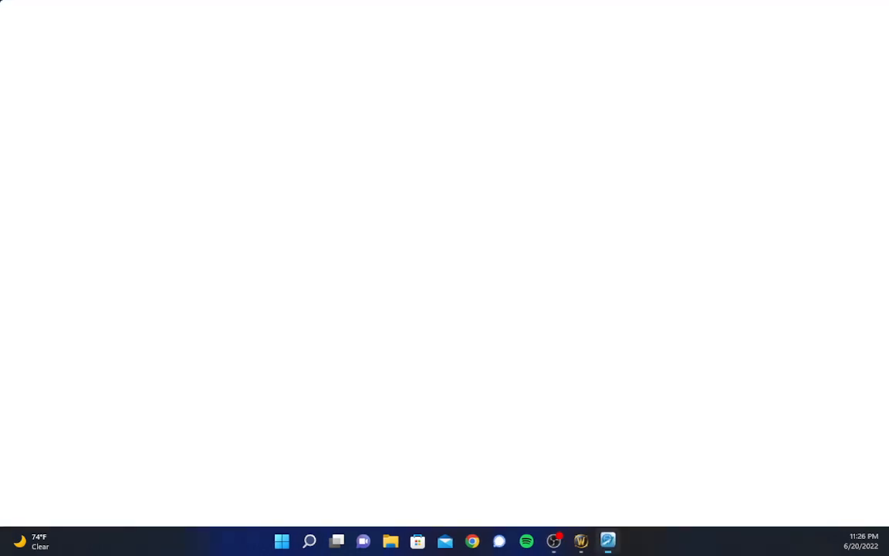
- Restore the e-Sword window from the taskbar, showing 2 Timothy 4 with Meyer's commentary
{"action": "left_click", "coordinate": [608, 540]}
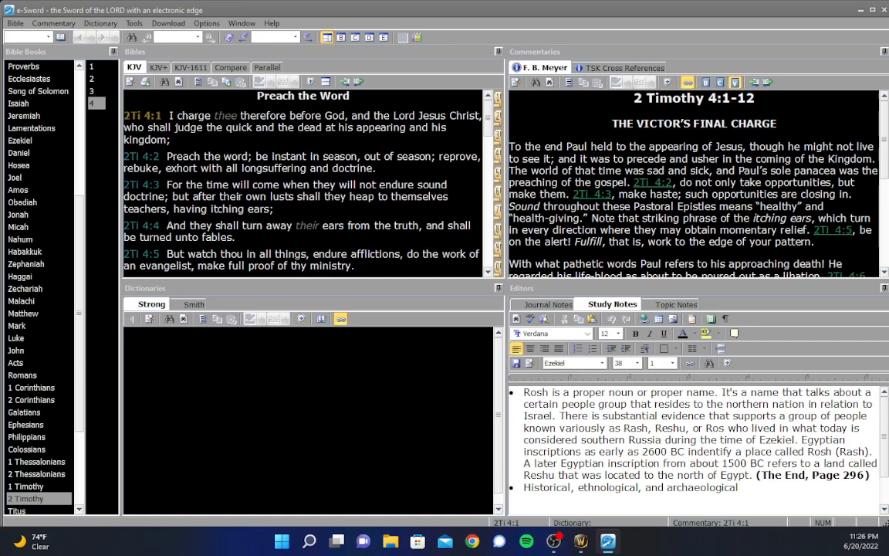
{"action": "mouse_move", "coordinate": [428, 29]}
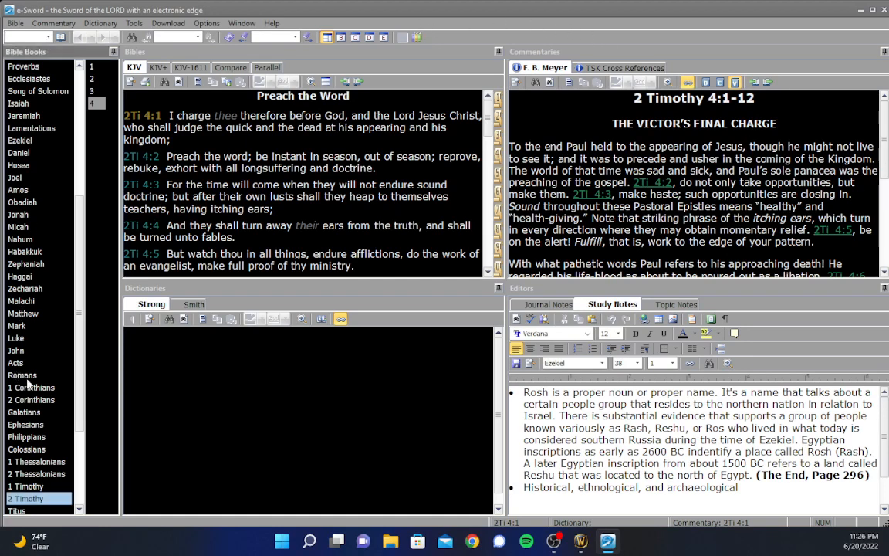
{"action": "mouse_move", "coordinate": [31, 387]}
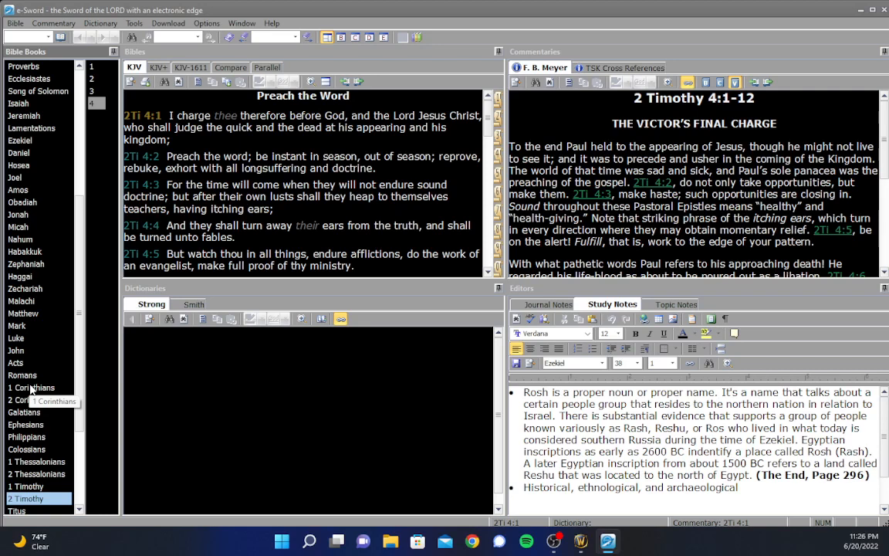
- Select 1 Corinthians and chapter 15 to show it in the KJV
{"action": "left_click", "coordinate": [31, 387]}
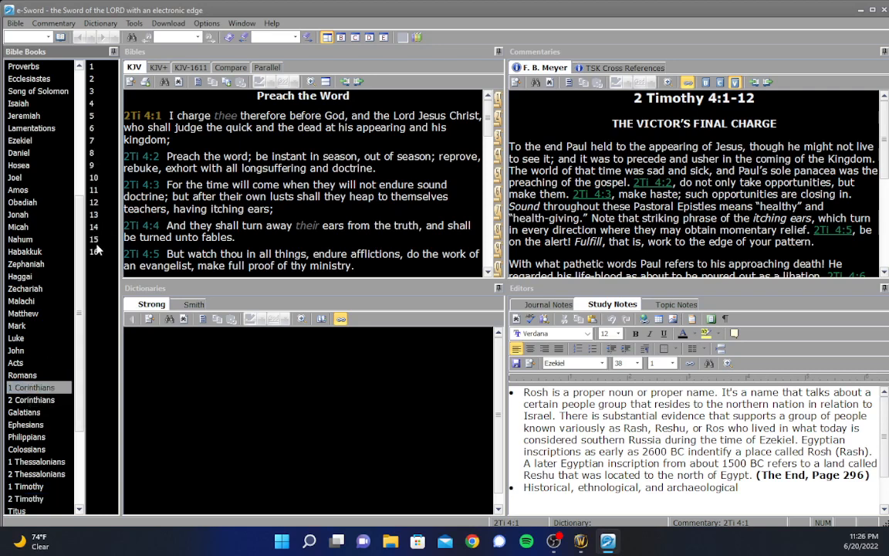
{"action": "left_click", "coordinate": [95, 239]}
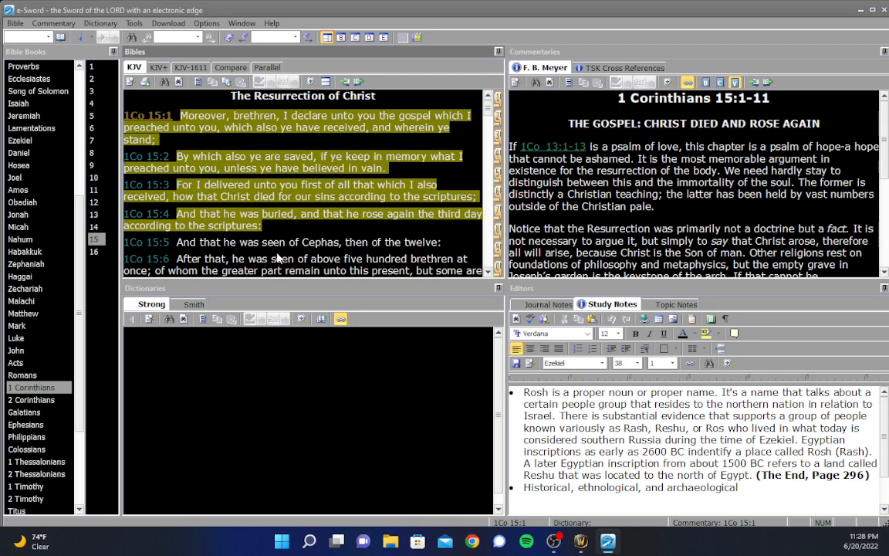
- Open John 3 and scroll the KJV text down to verses 13–17
{"action": "left_click", "coordinate": [15, 350]}
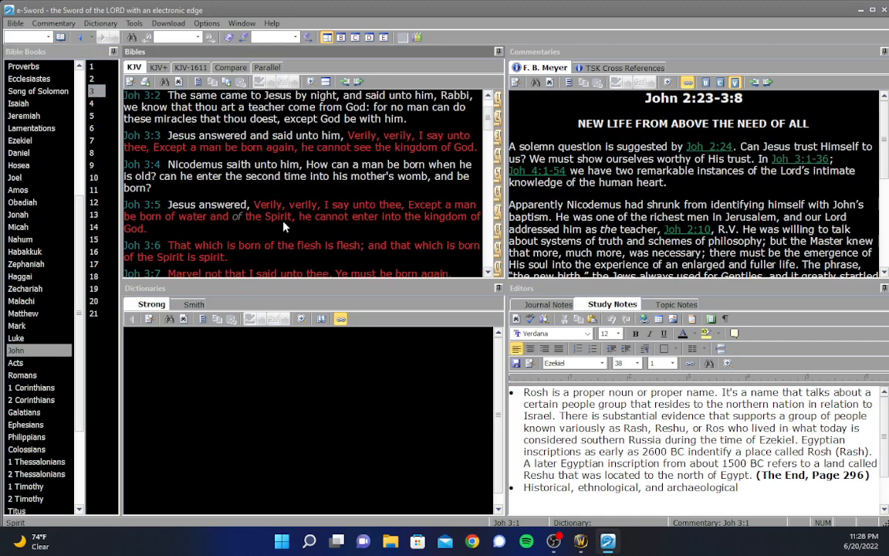
{"action": "scroll", "scroll_direction": "down", "scroll_amount": 3}
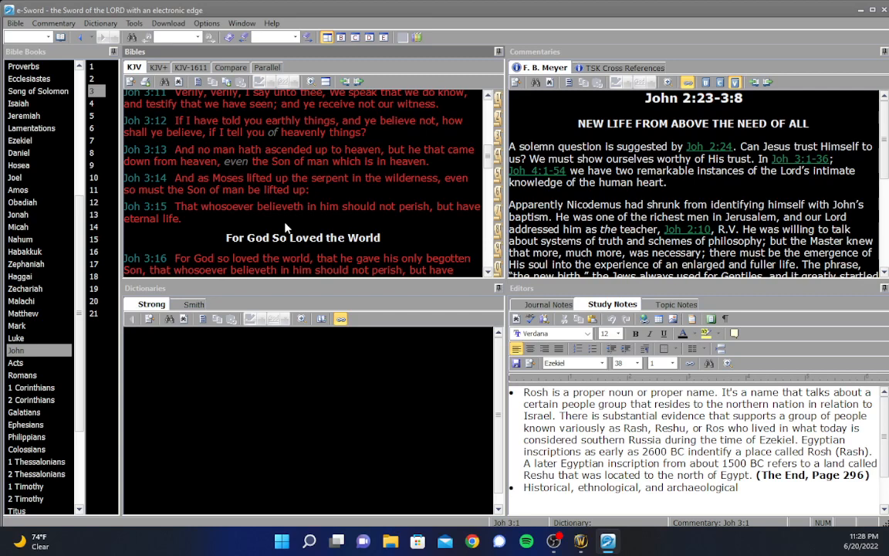
{"action": "mouse_move", "coordinate": [196, 241]}
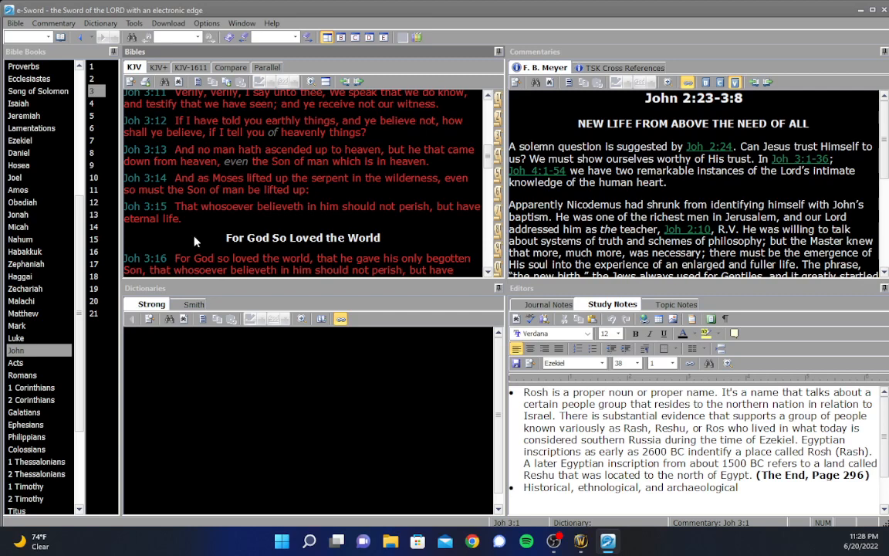
{"action": "mouse_move", "coordinate": [155, 242]}
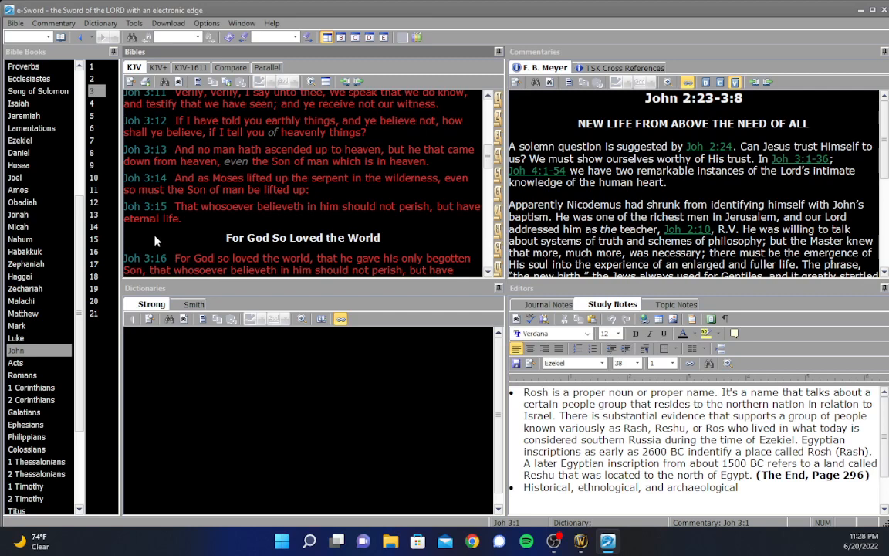
{"action": "scroll", "scroll_direction": "down", "scroll_amount": 3}
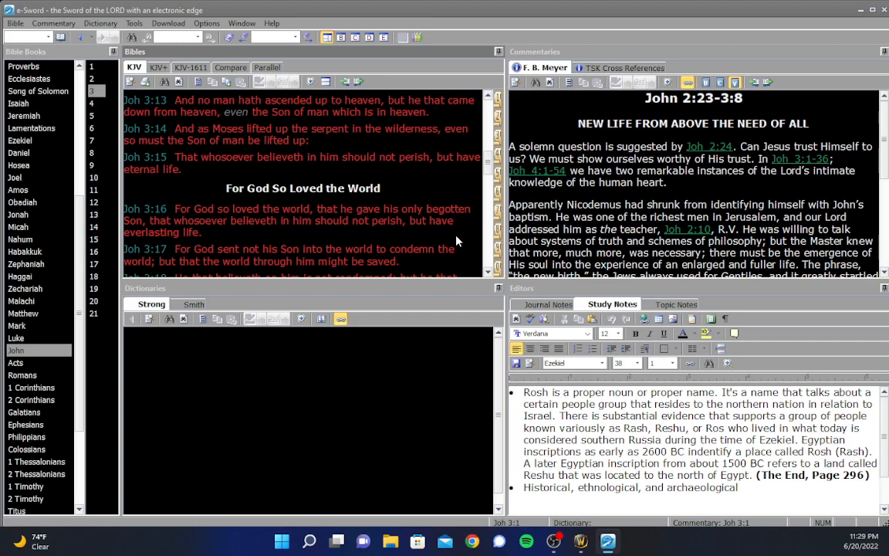
- Scroll to John 3:15–19, then select Ephesians to list its six chapters
{"action": "scroll", "scroll_direction": "down", "scroll_amount": 3}
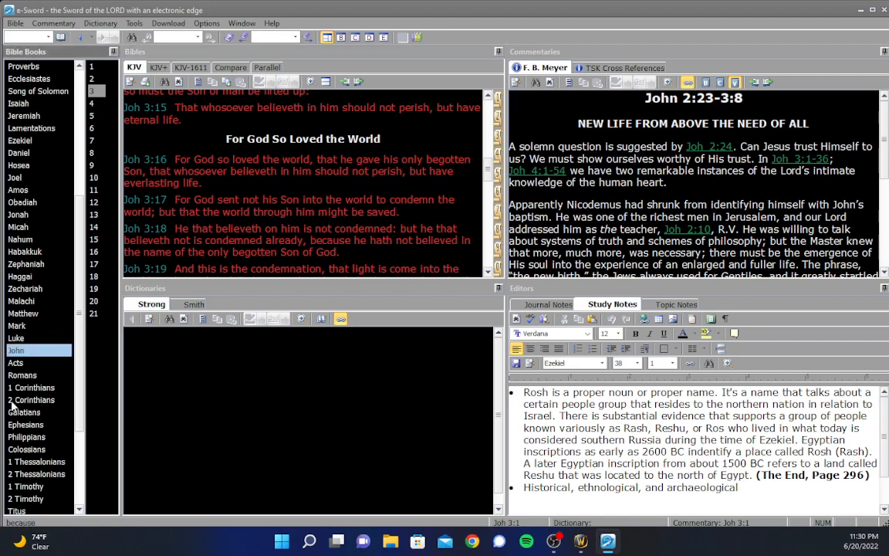
{"action": "left_click", "coordinate": [25, 425]}
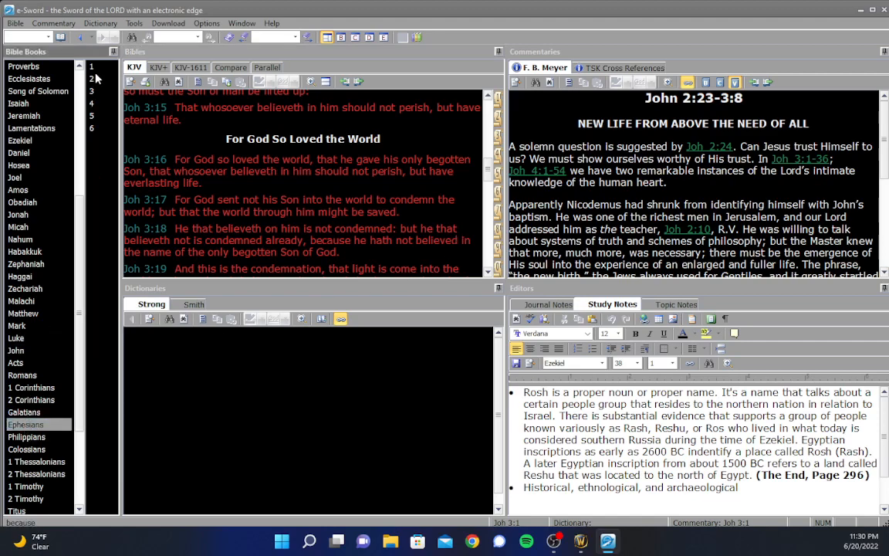